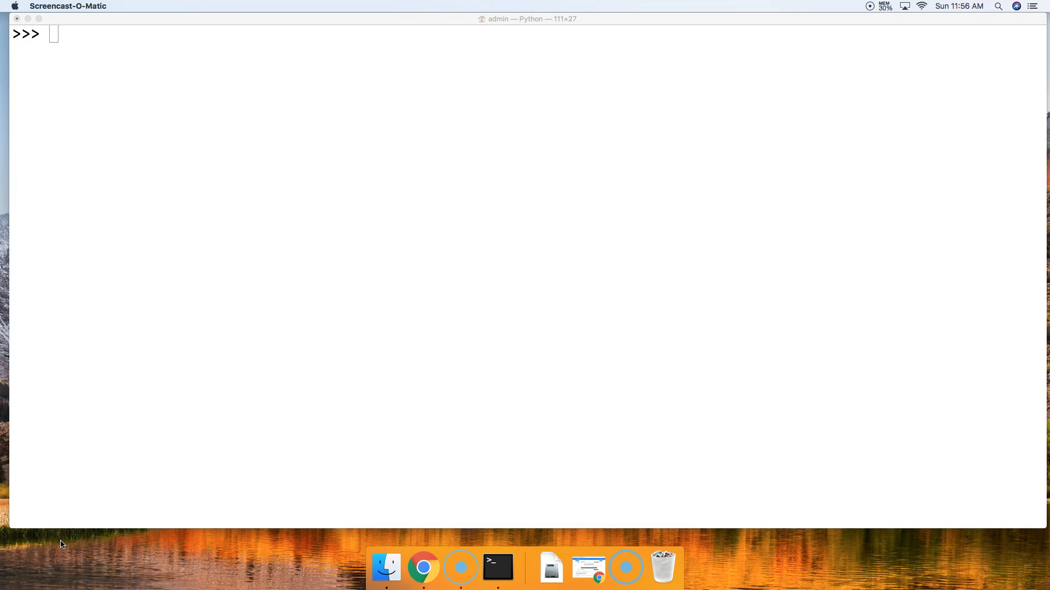
- Assign the string "Master Code Online" to the Python variable a
{"action": "left_click", "coordinate": [176, 313]}
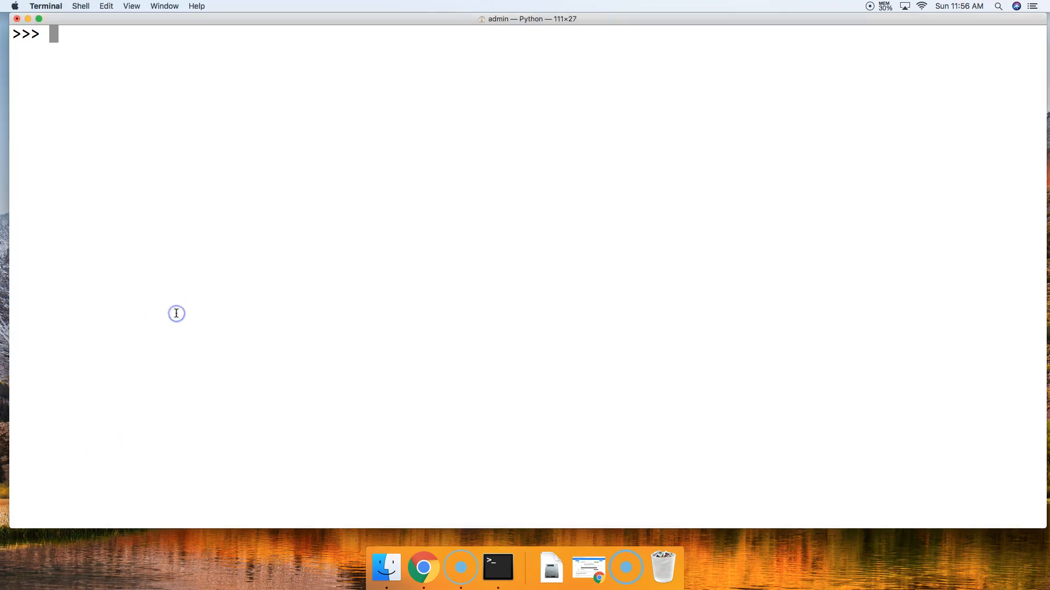
{"action": "type", "text": "a ="}
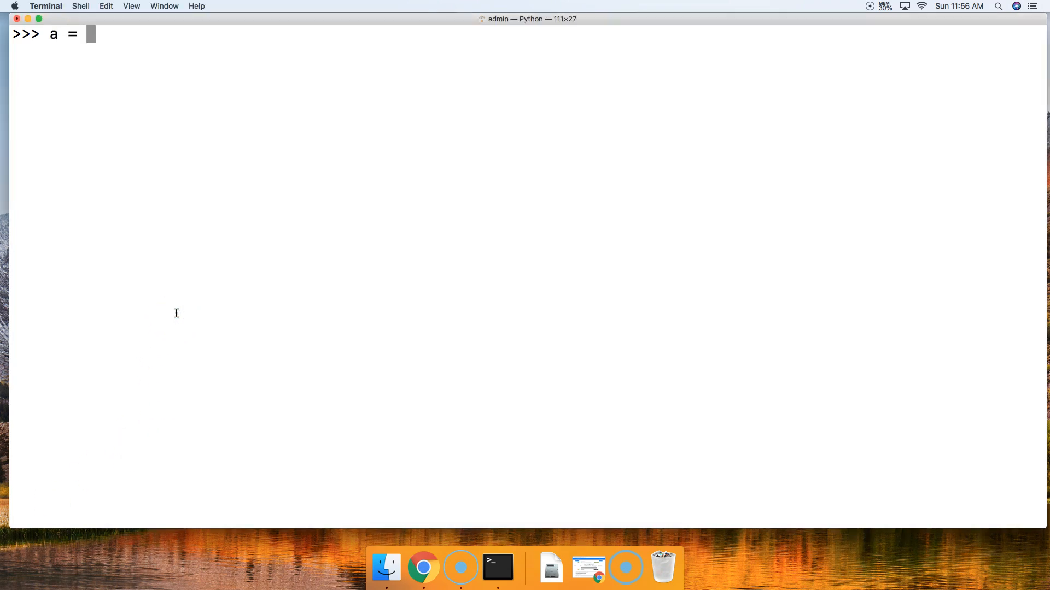
{"action": "type", "text": "\"Ma"}
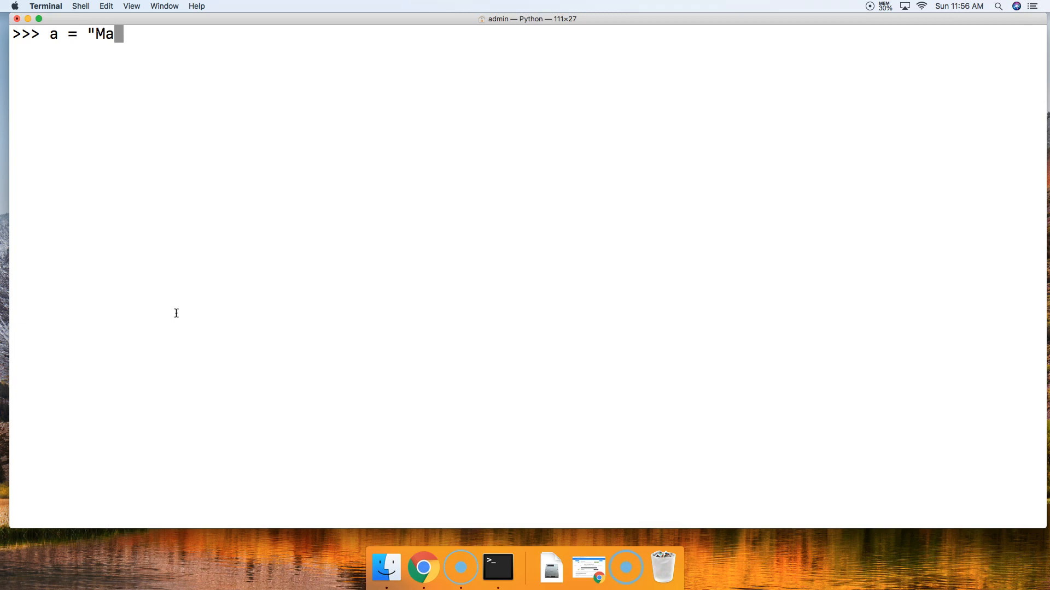
{"action": "type", "text": "ster Code"}
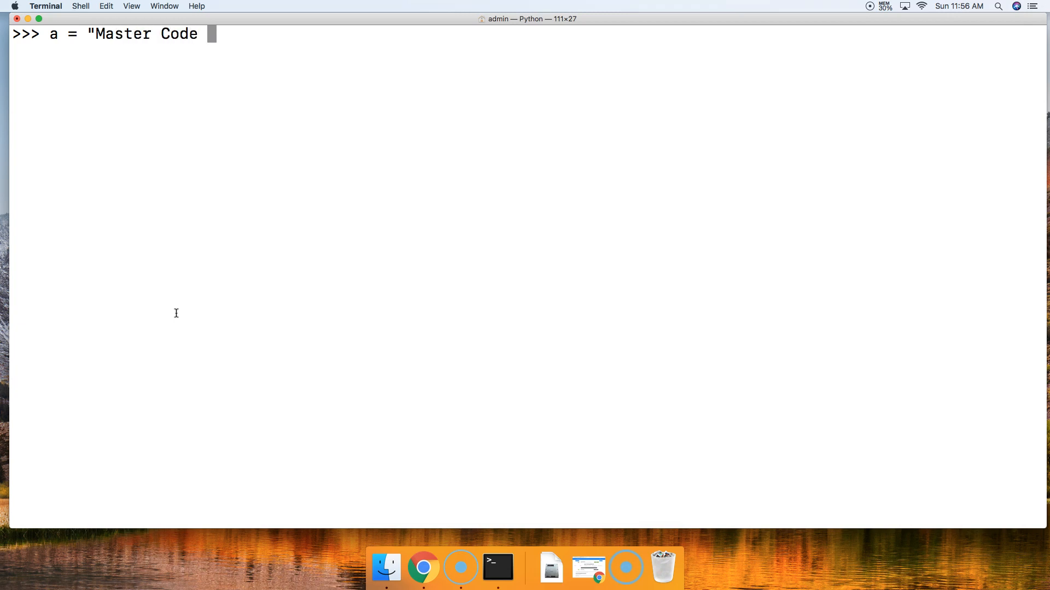
{"action": "type", "text": "Online\""}
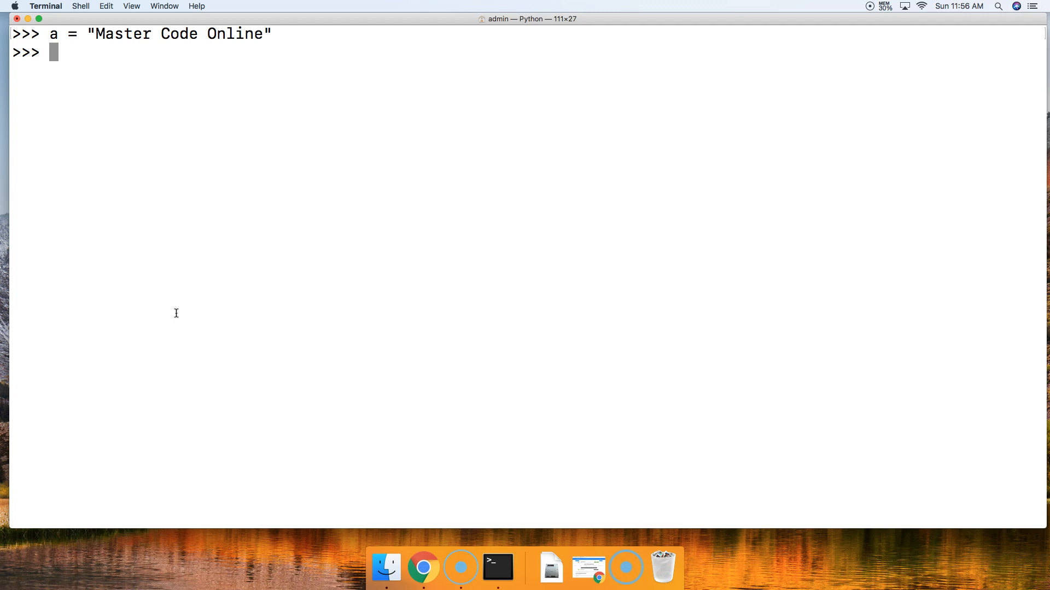
- Enter the expression a.lower() at the prompt without executing it
{"action": "type", "text": "a"}
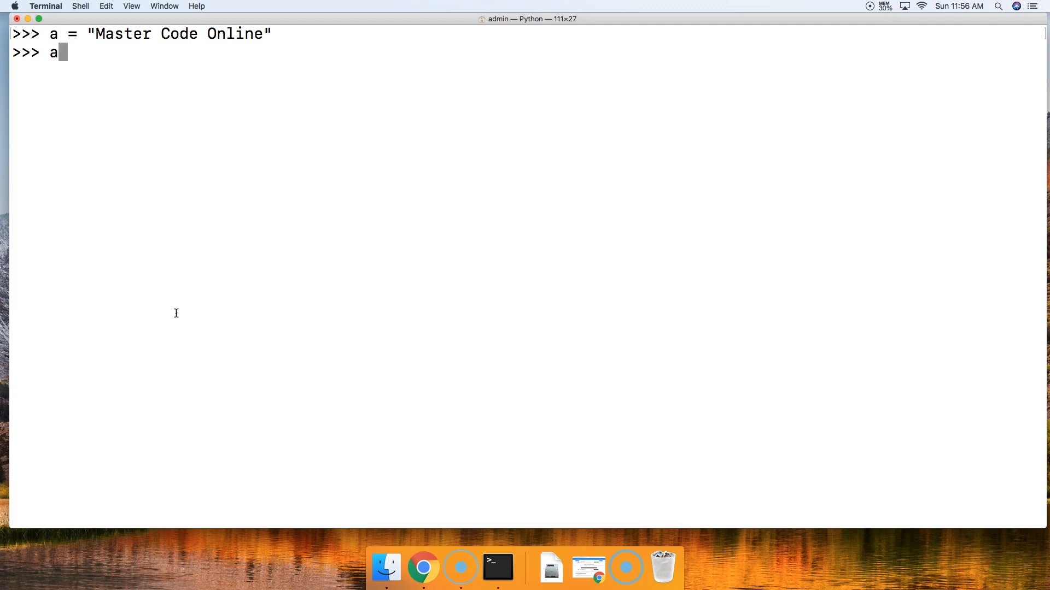
{"action": "type", "text": ".lower("}
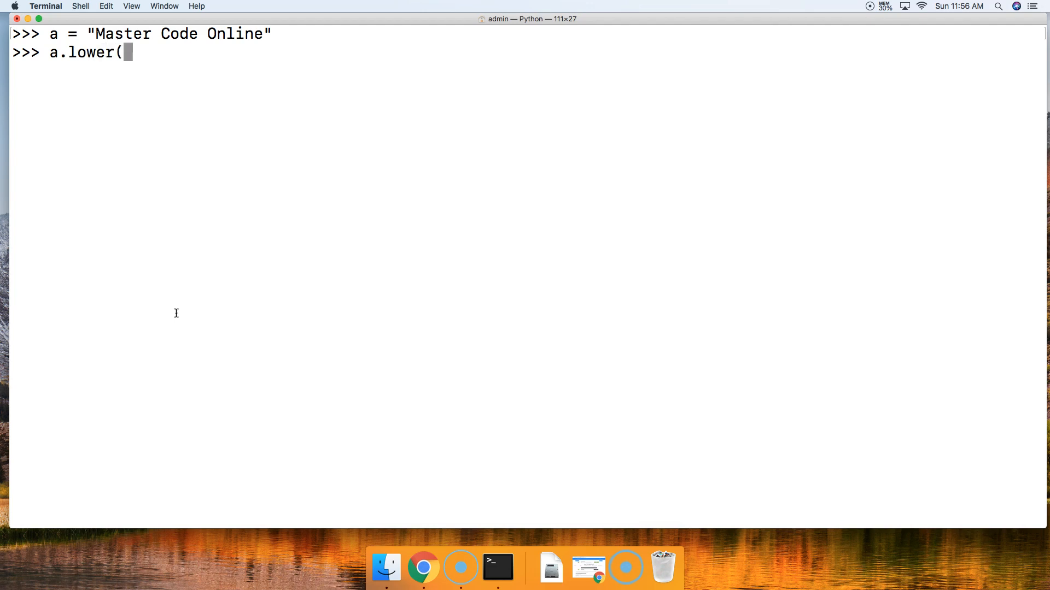
{"action": "type", "text": ")"}
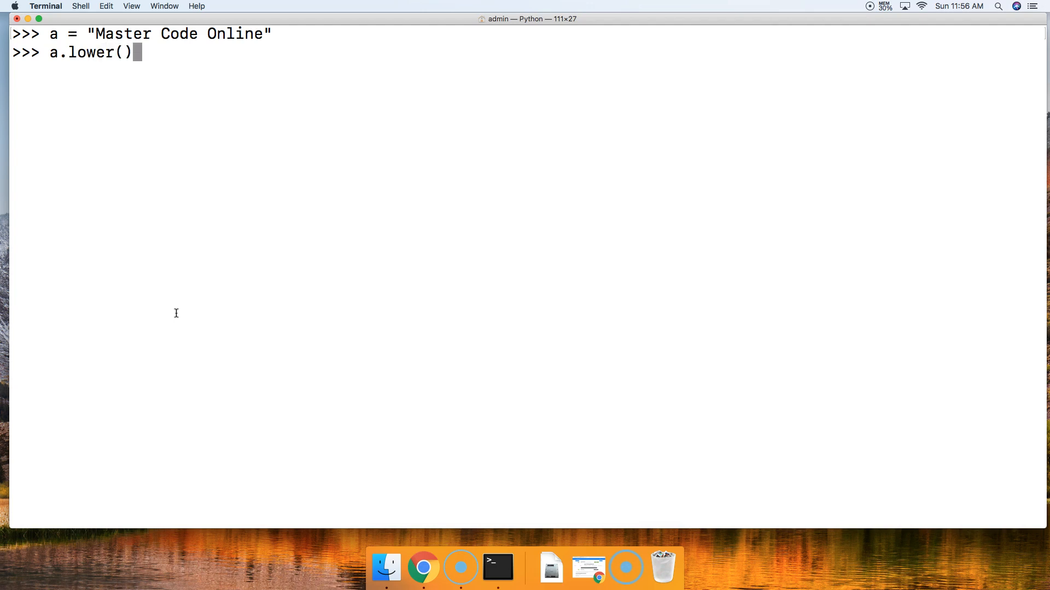